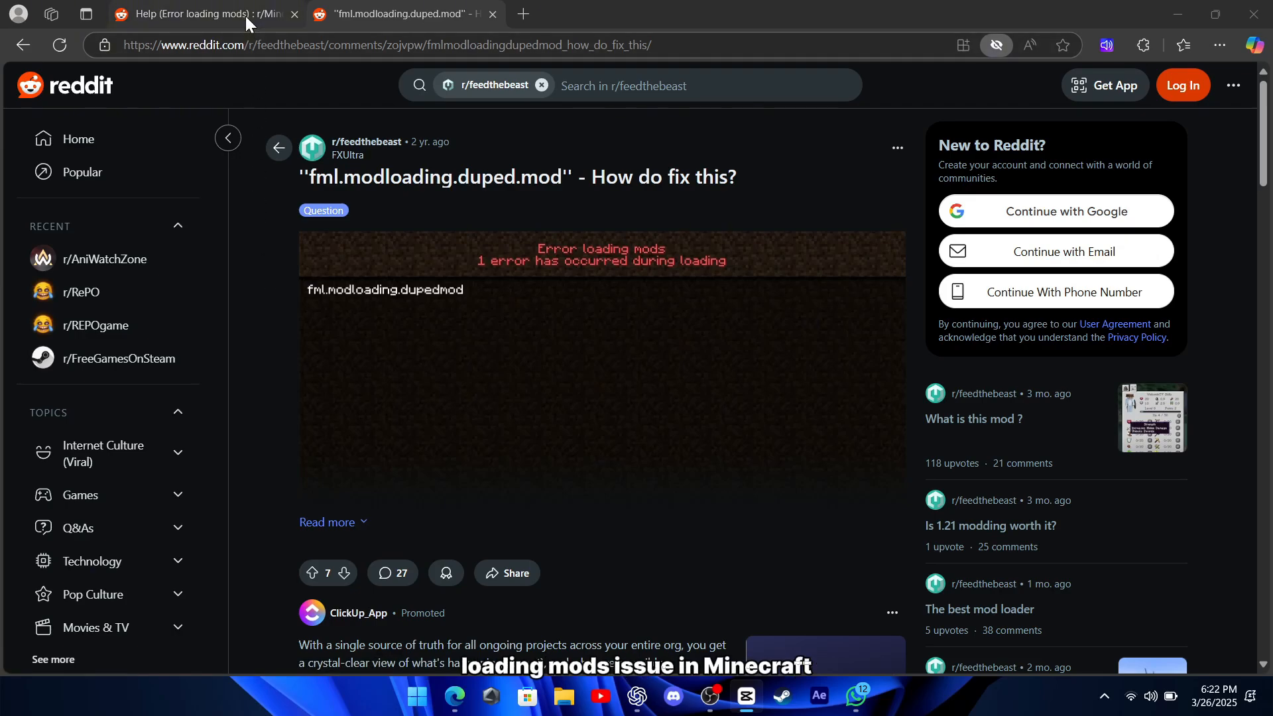
Step: Switch to the r/Minecraft 'Help (Error loading mods)' thread and skim its comments
left_click(203, 14)
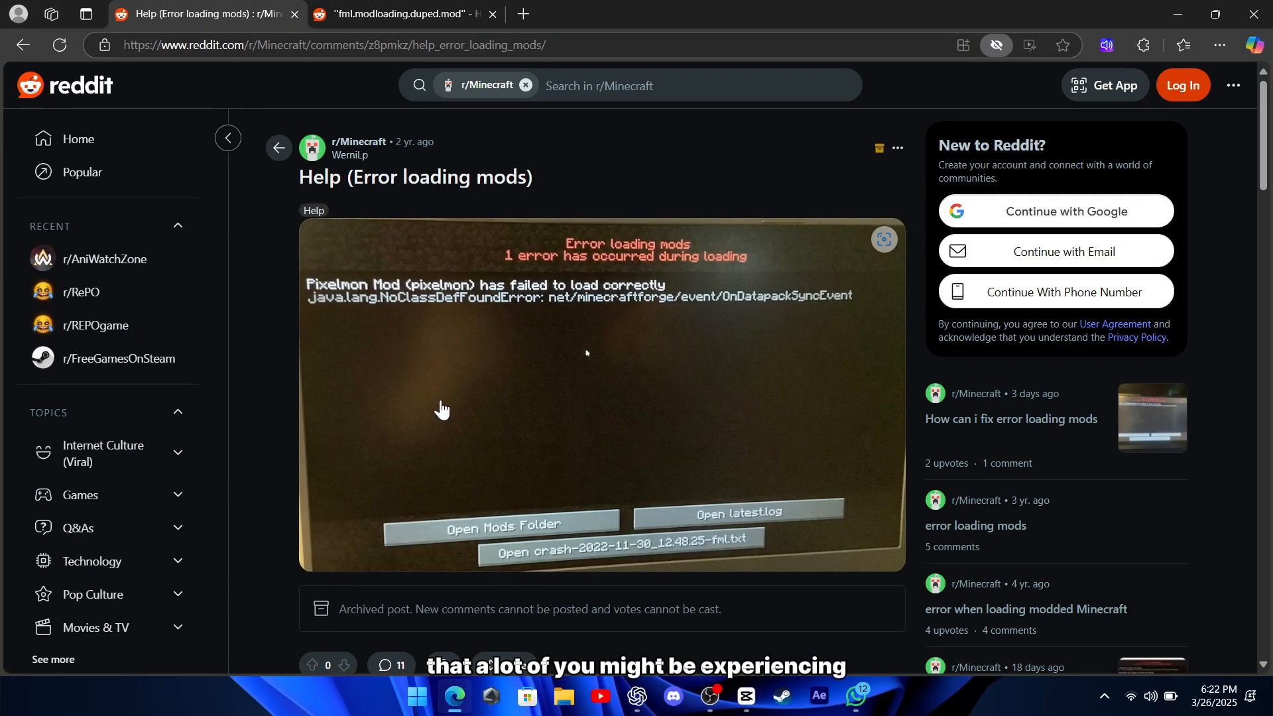
scroll("down", 3)
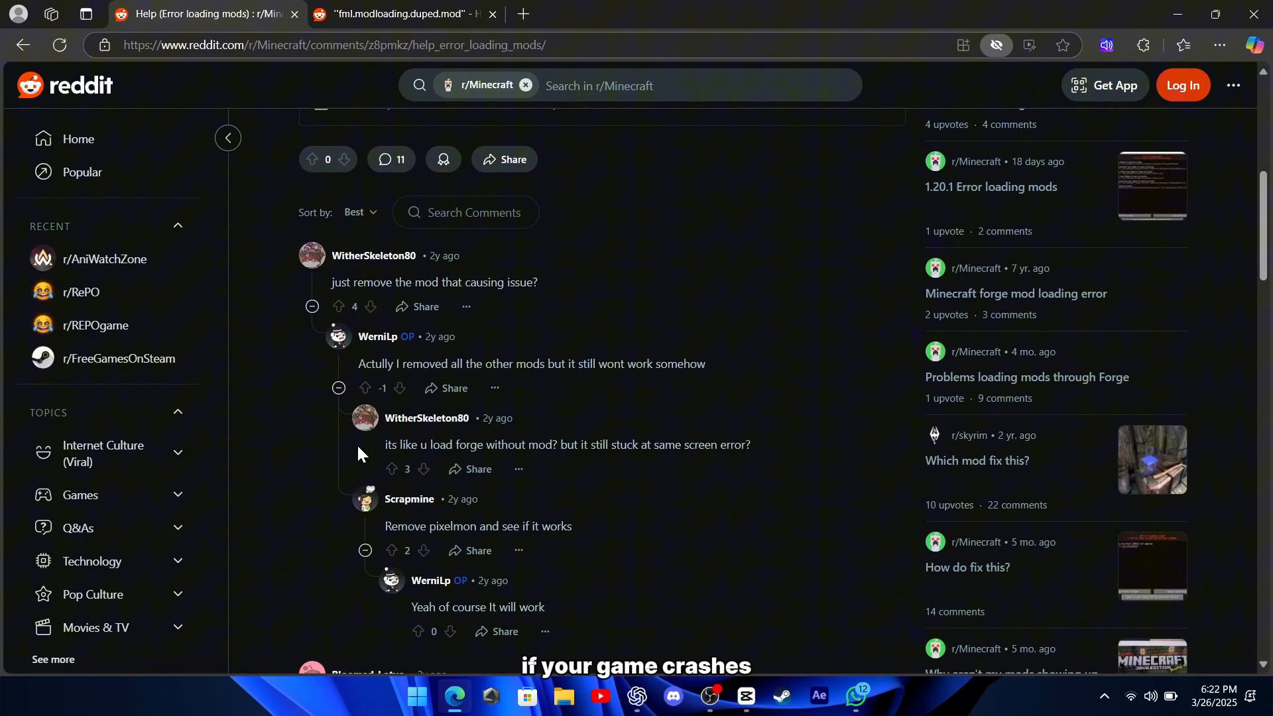
scroll("down", 3)
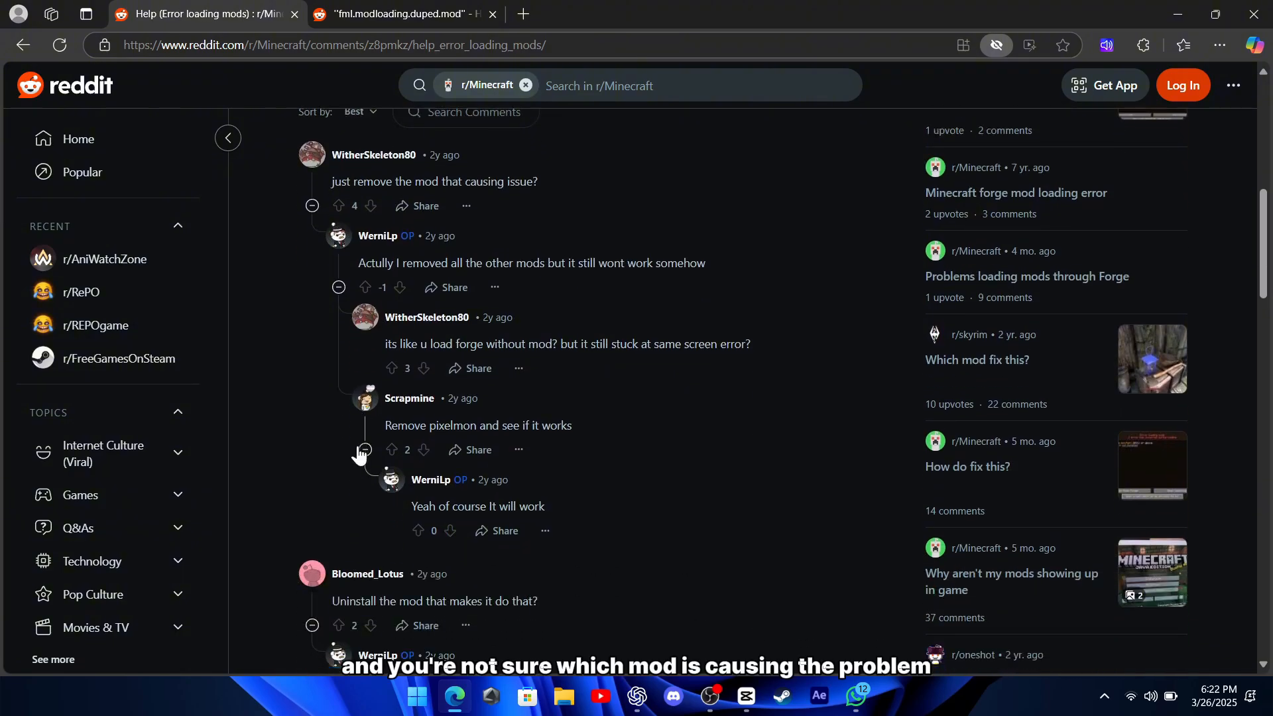
scroll("down", 3)
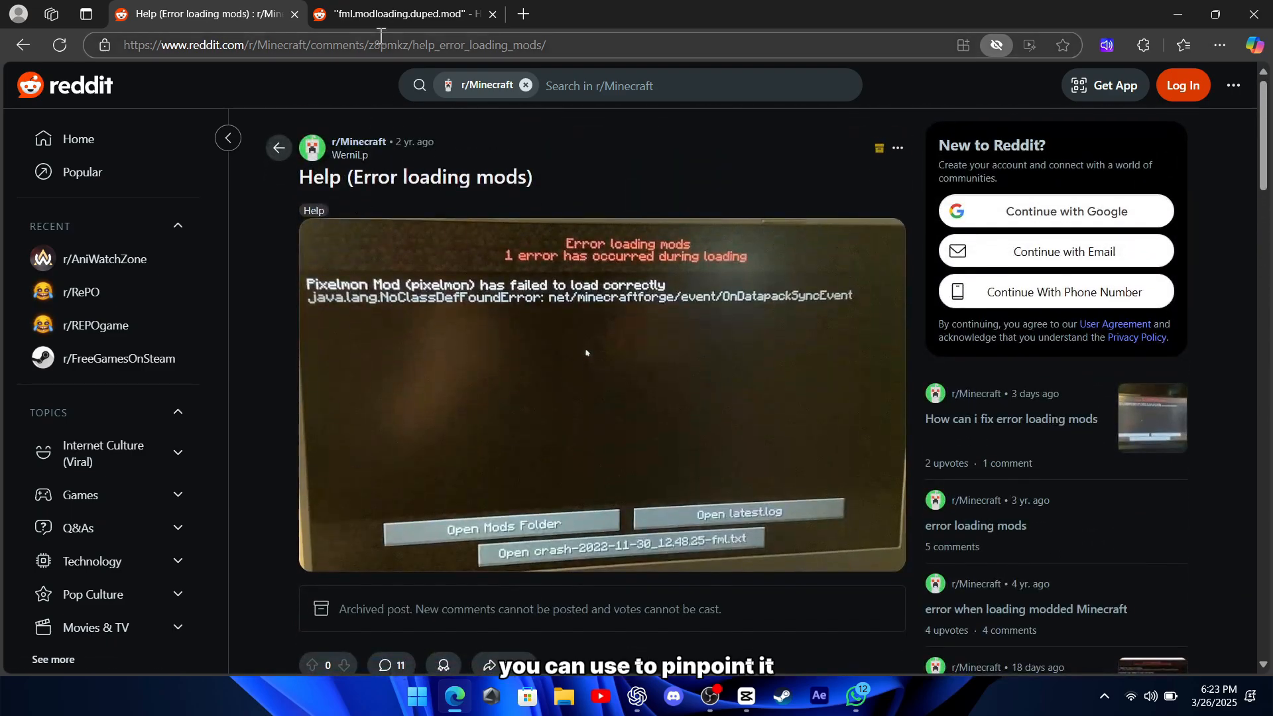
Step: Switch to the feedthebeast duped-mod thread and highlight the 'Mod File: embeddium-0.2.18+mc1.16.5 - Copy.jar' example
left_click(396, 13)
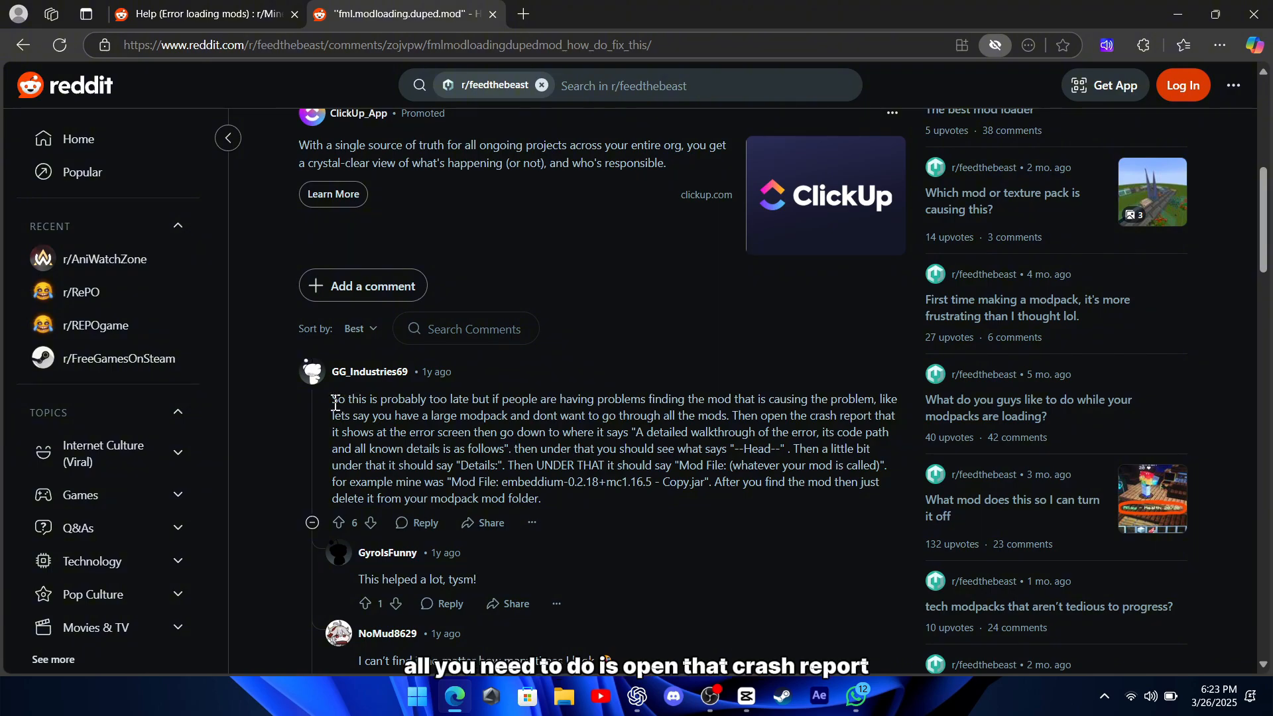
left_click_drag(333, 399, 875, 399)
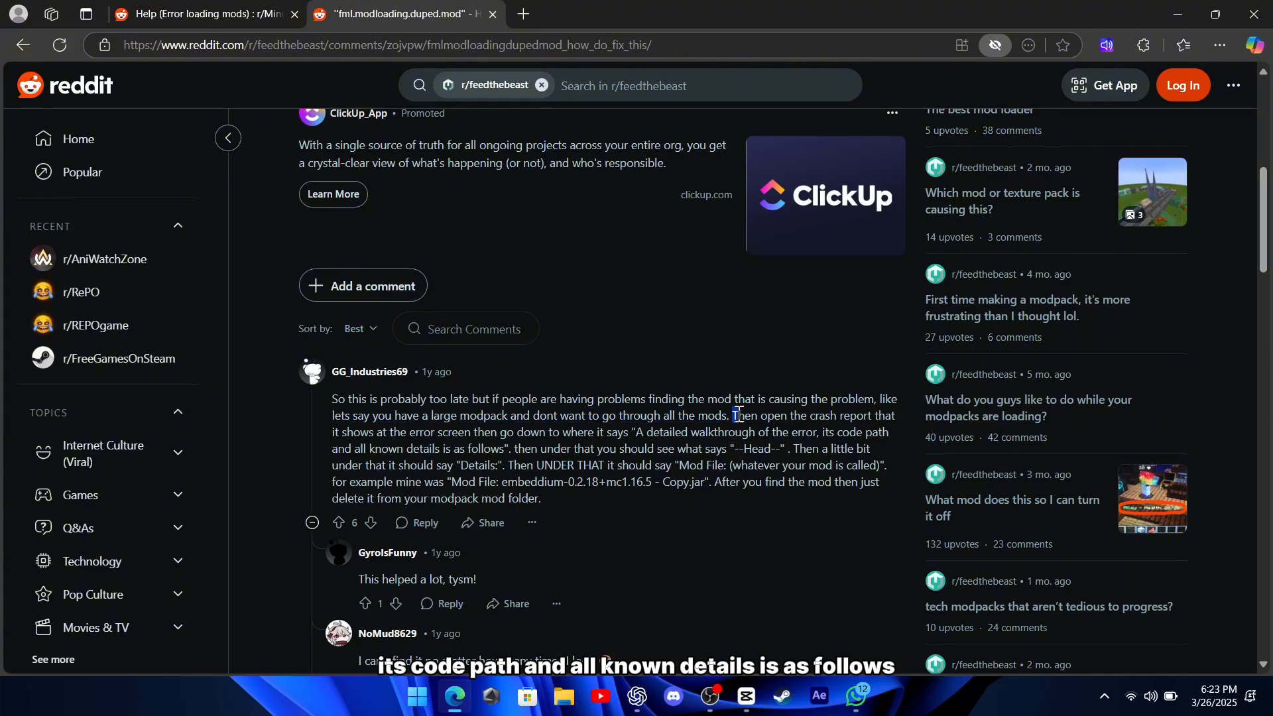
left_click_drag(735, 414, 528, 431)
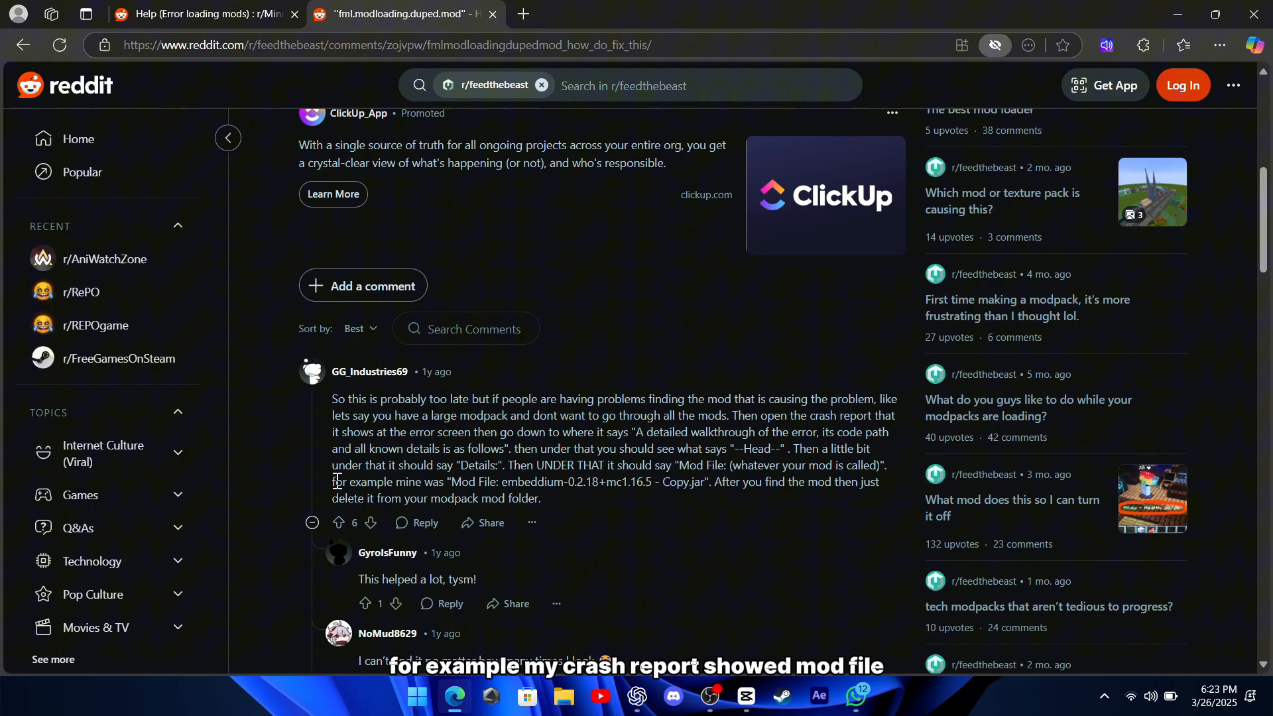
double_click(693, 481)
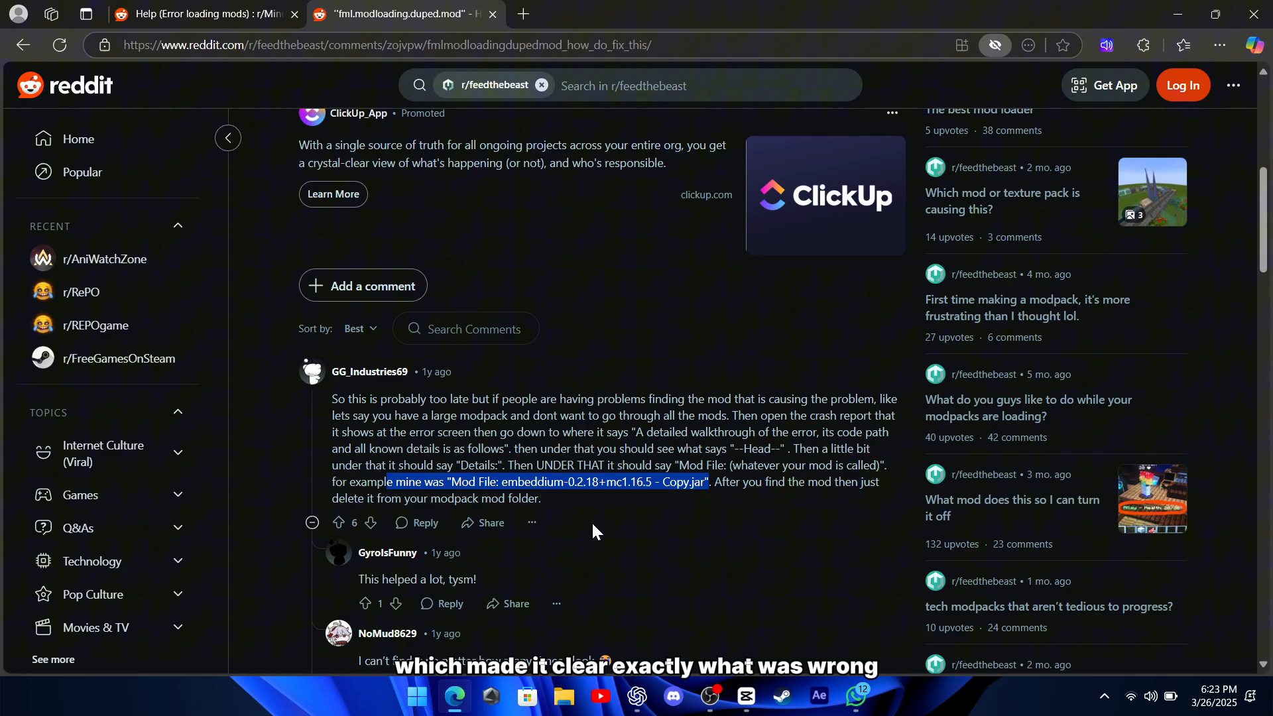
scroll("down", 3)
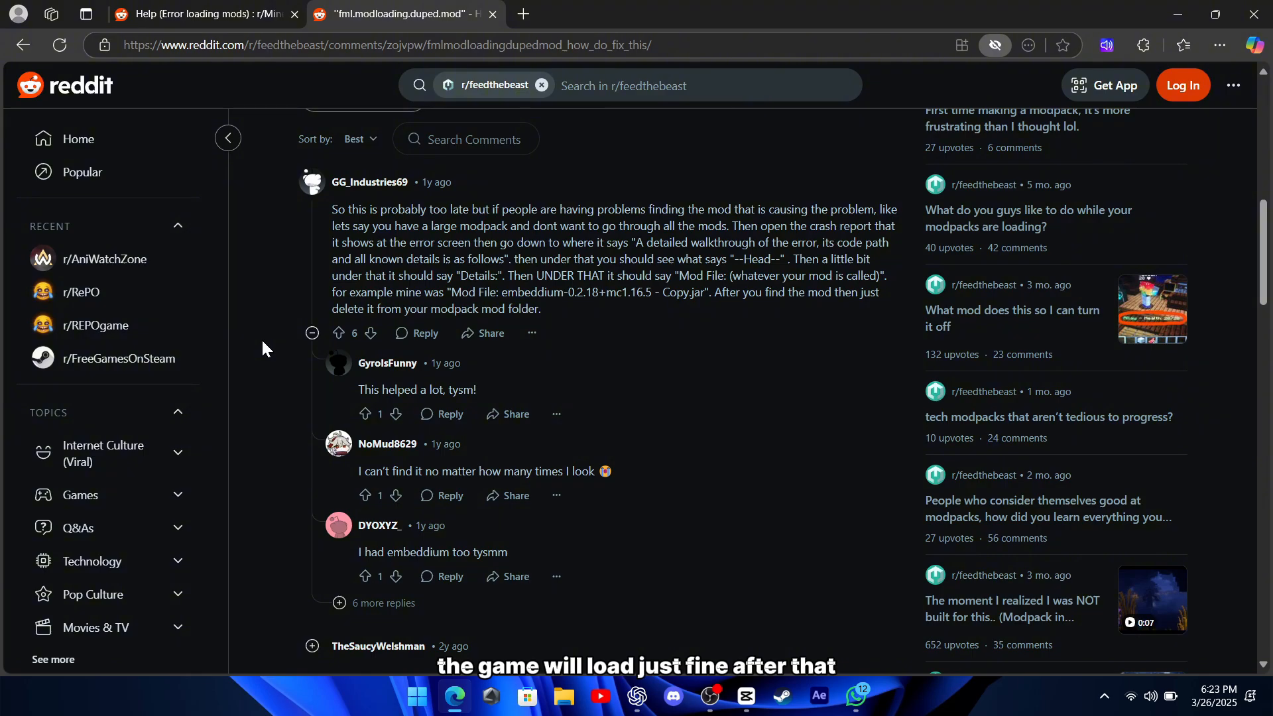
scroll("down", 3)
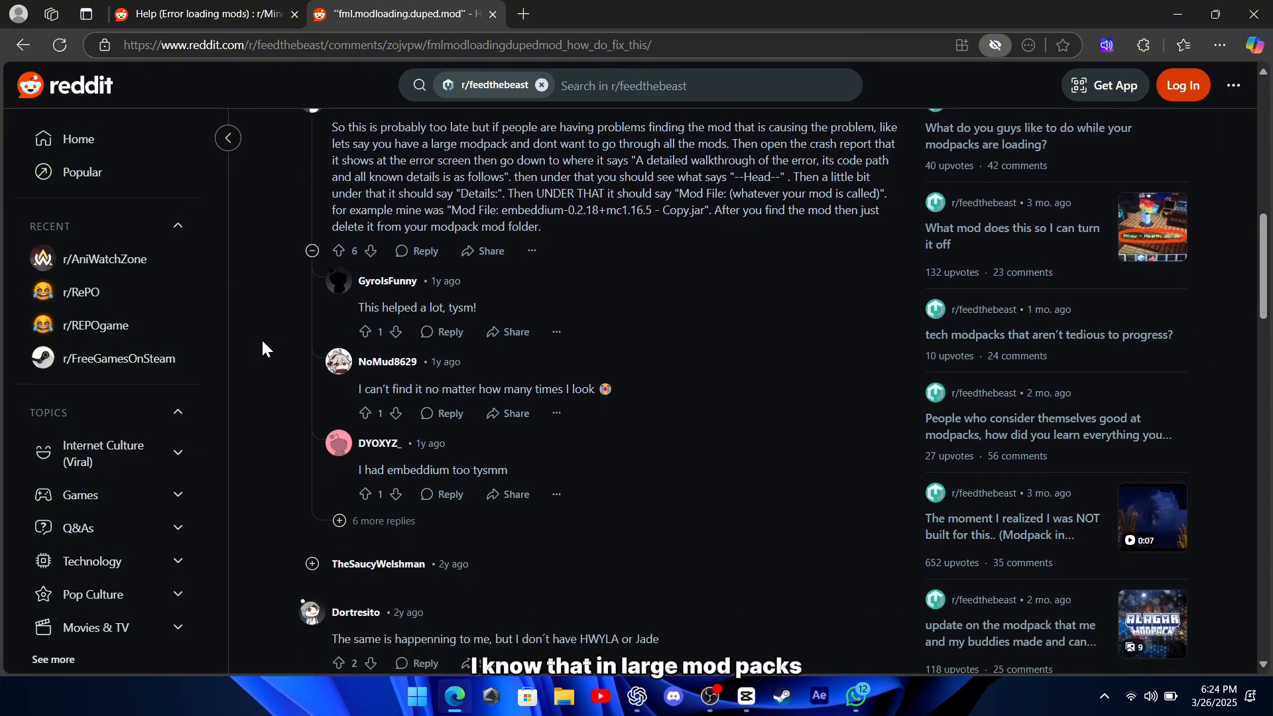
scroll("down", 3)
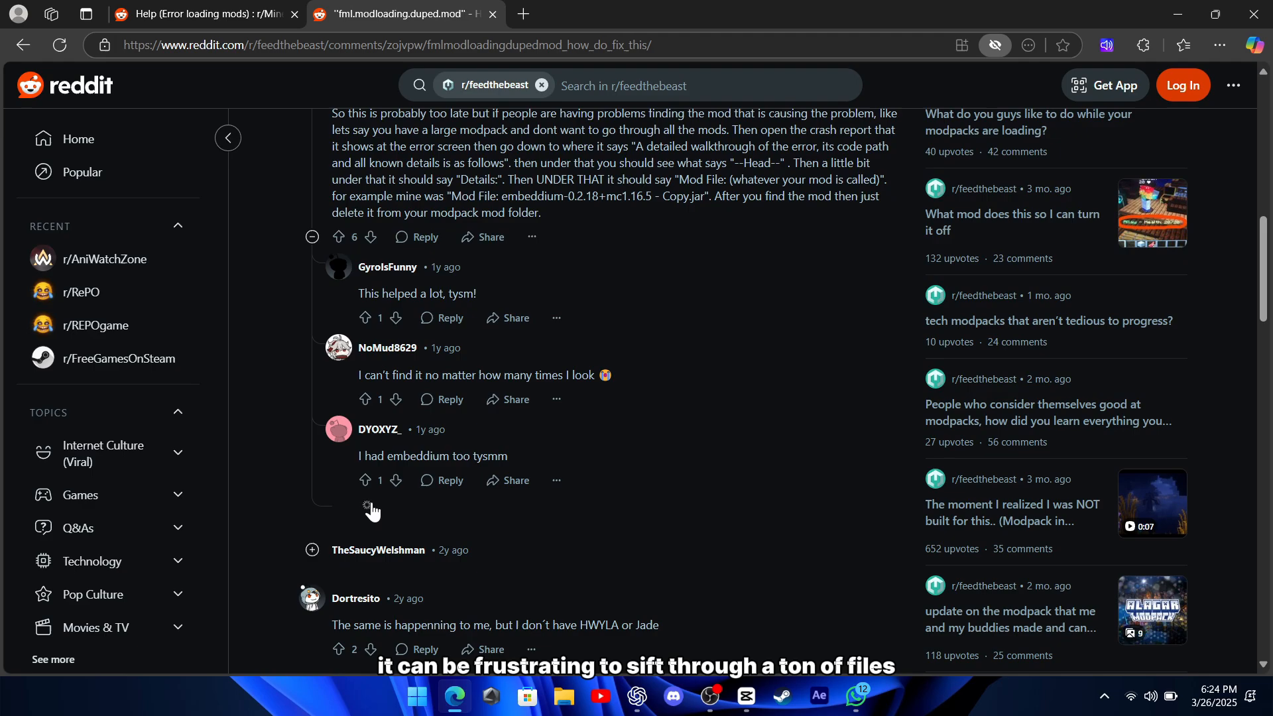
scroll("down", 3)
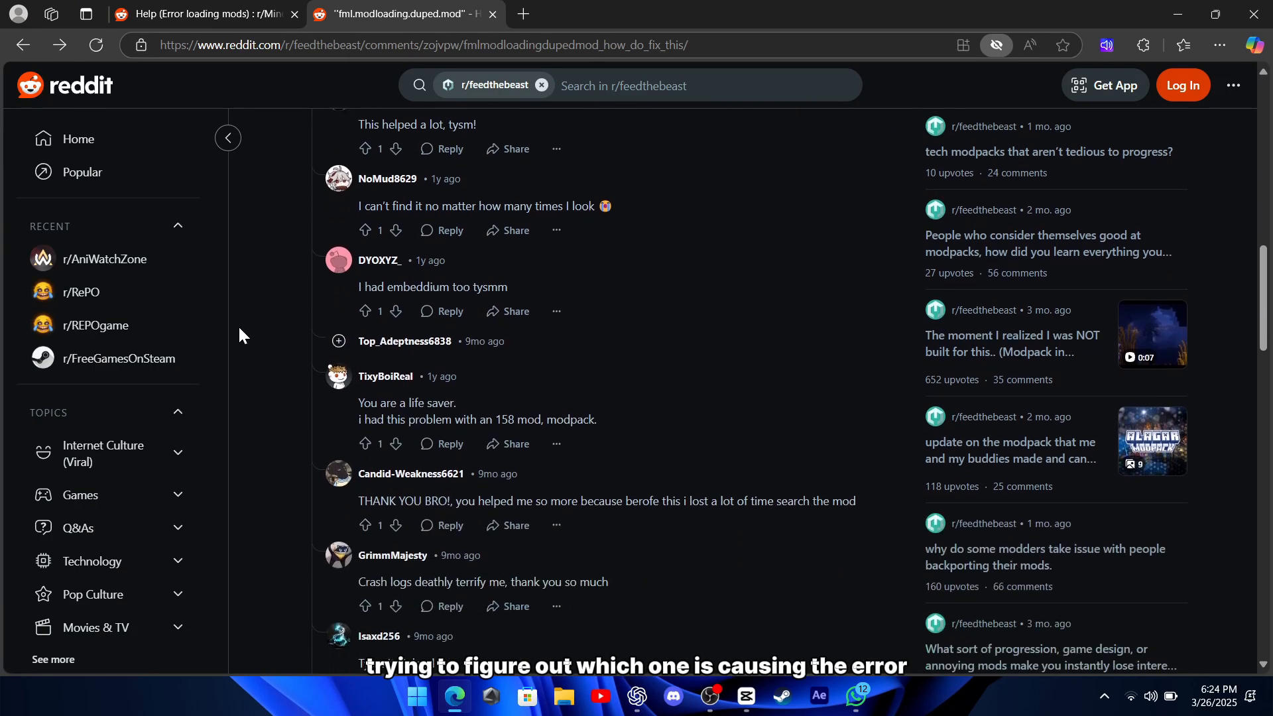
scroll("down", 3)
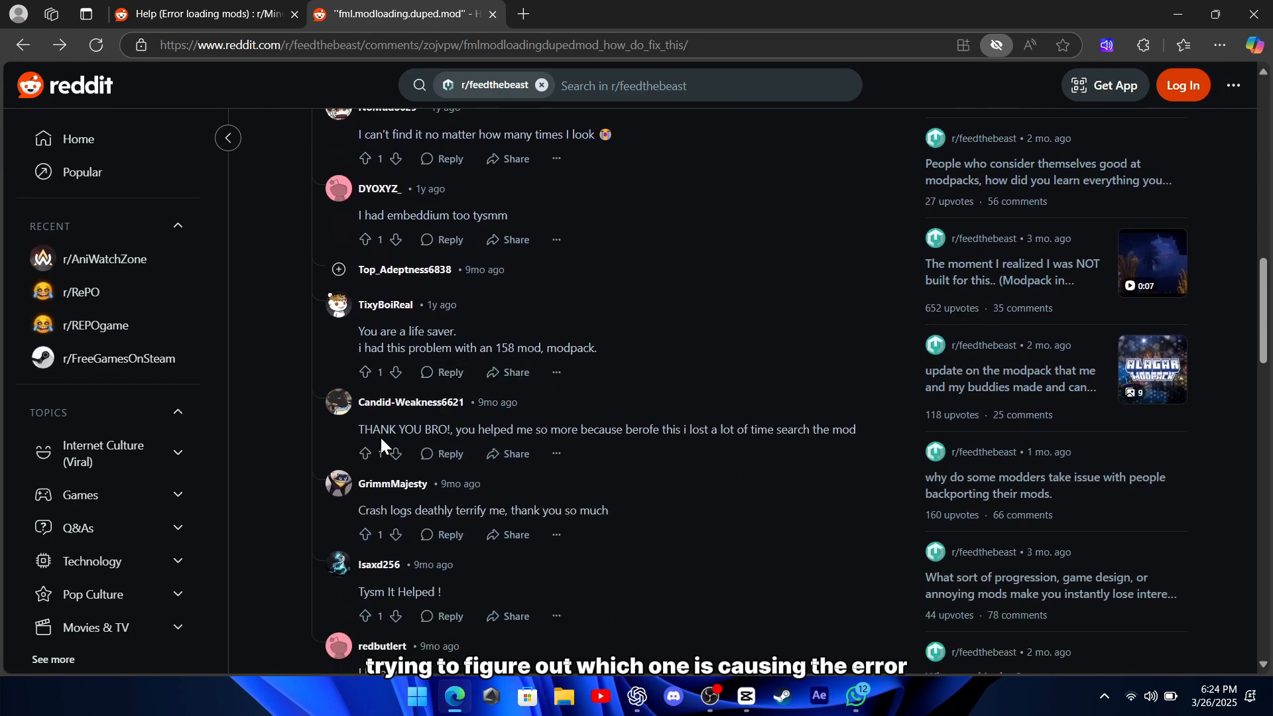
scroll("down", 3)
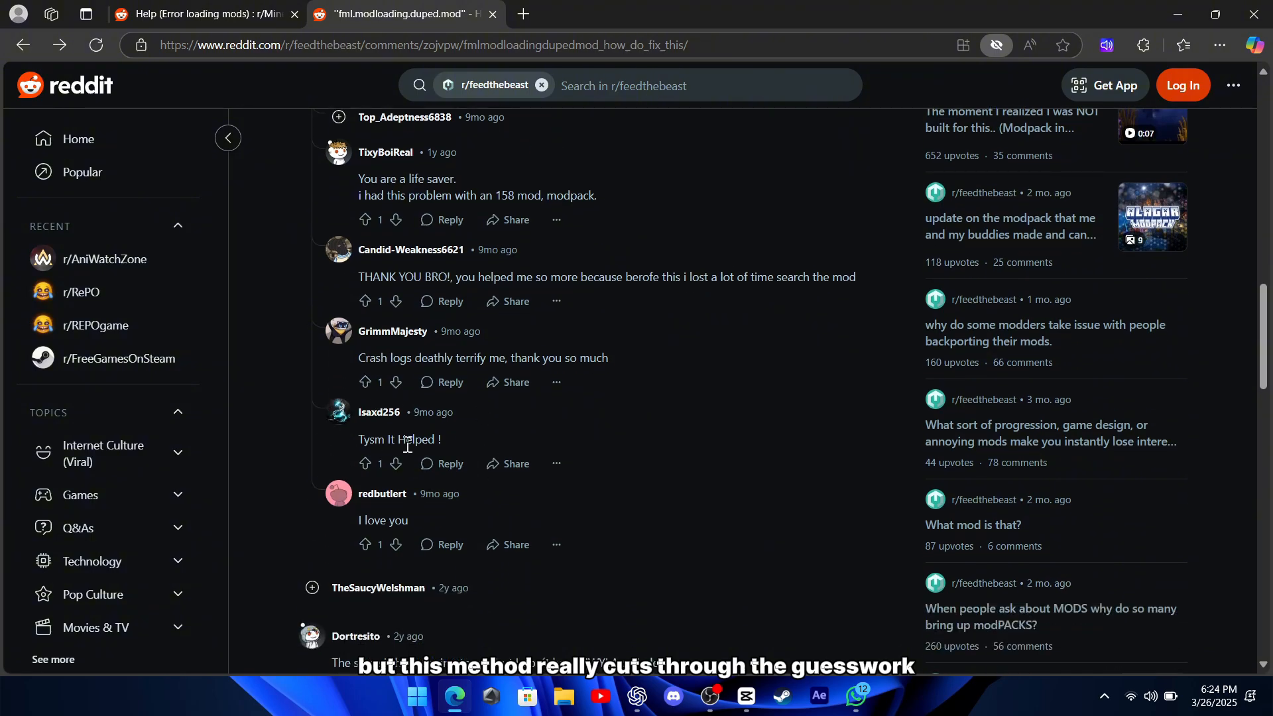
scroll("down", 3)
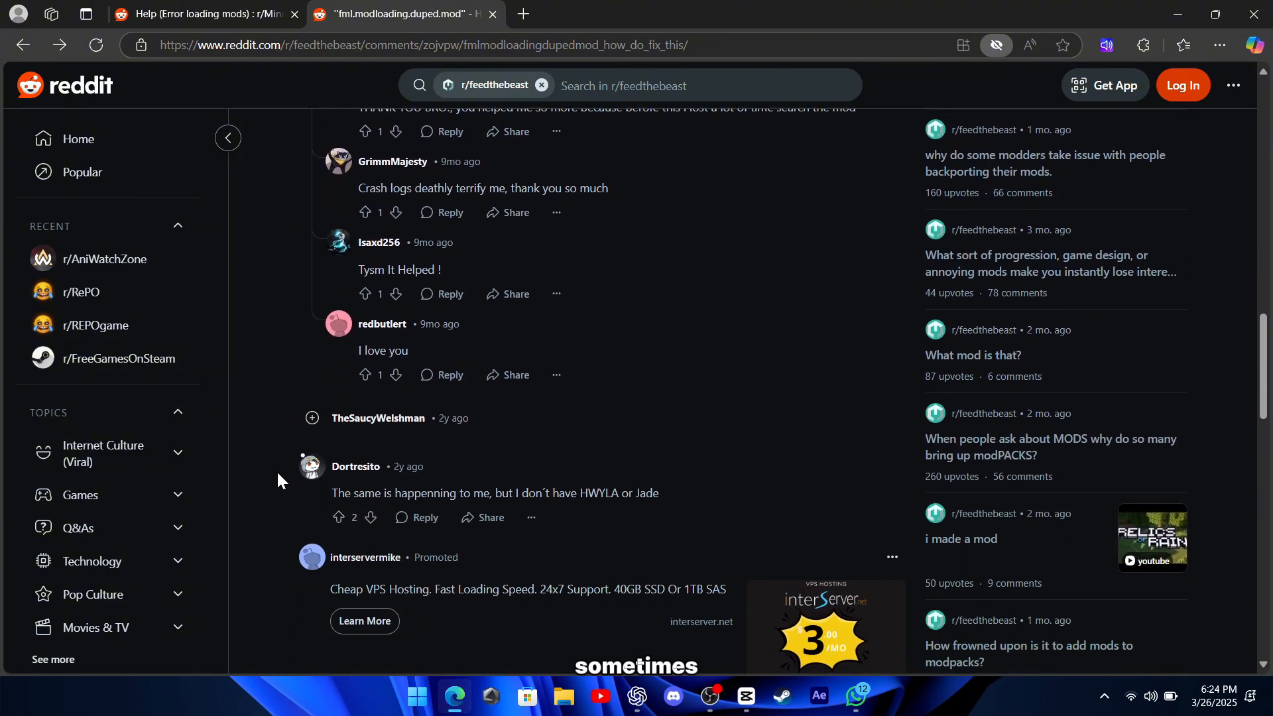
scroll("down", 3)
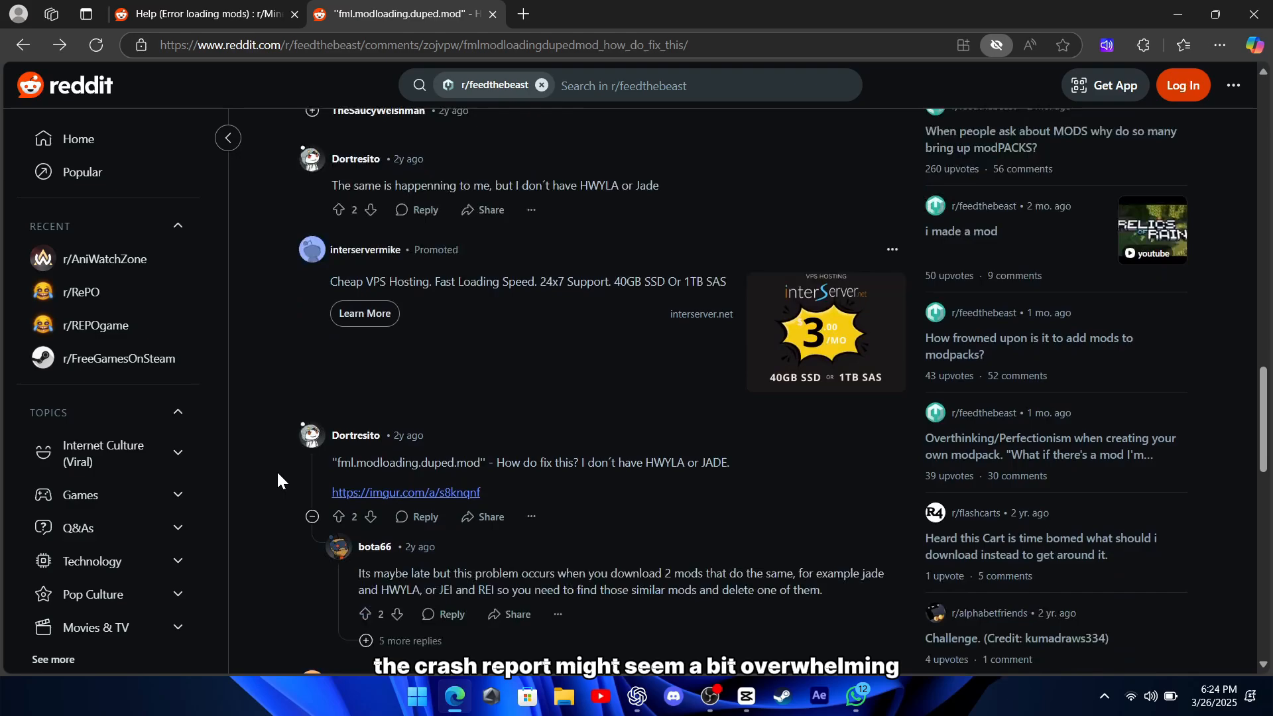
scroll("down", 3)
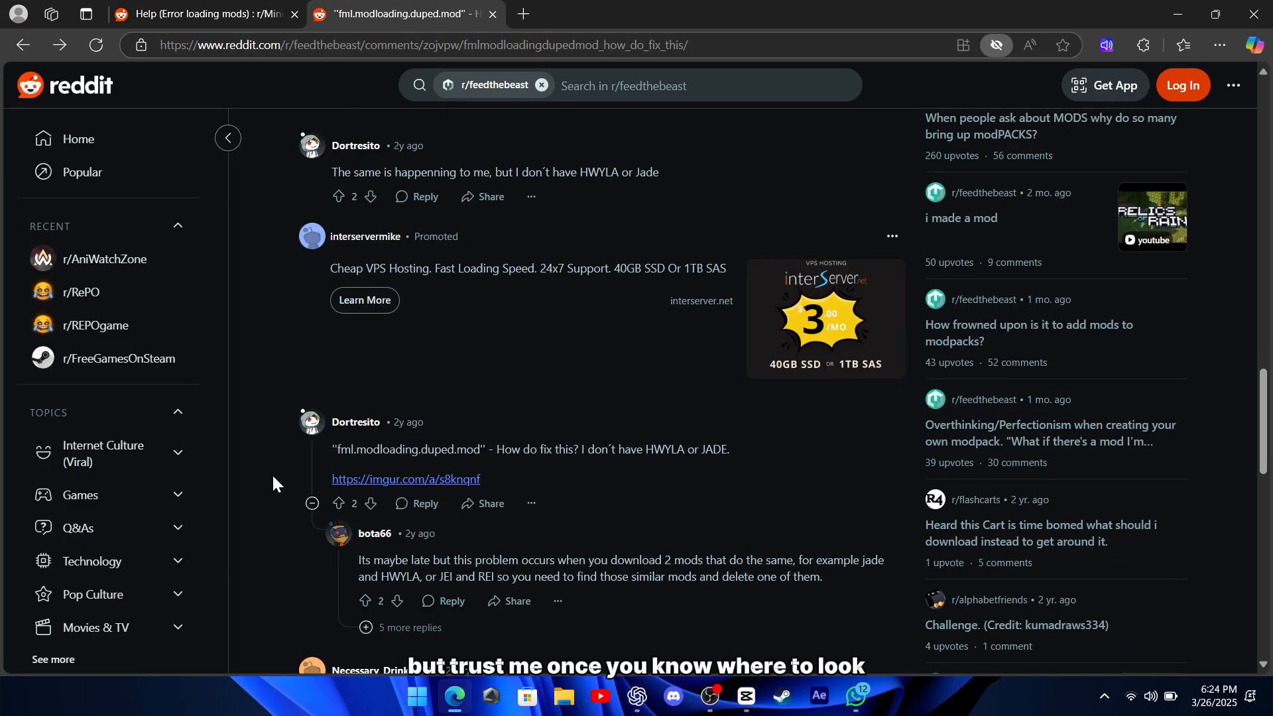
scroll("down", 3)
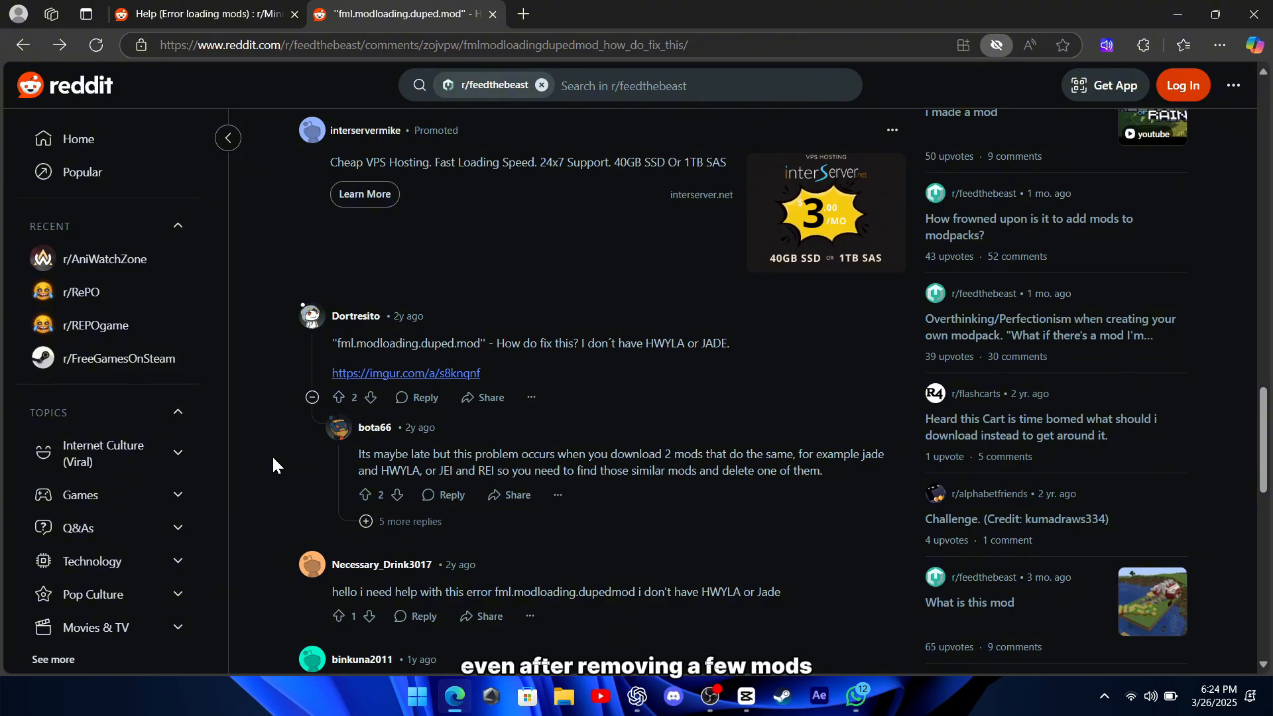
scroll("down", 3)
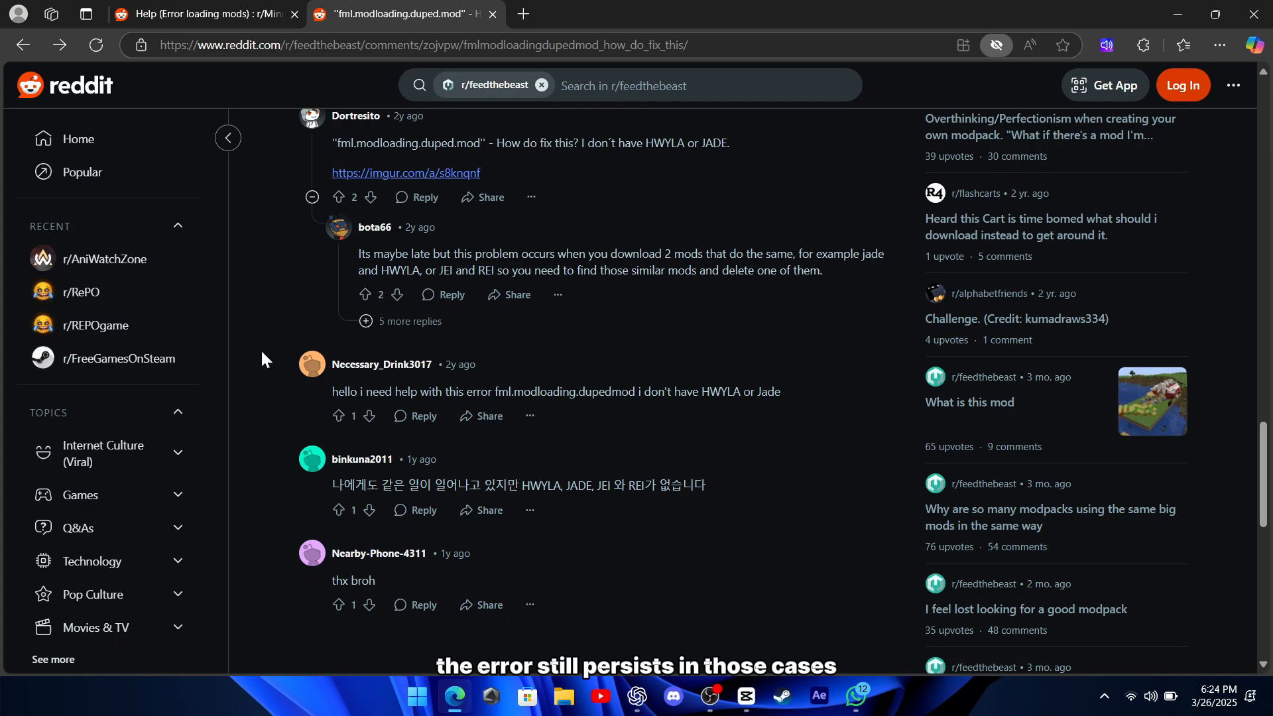
Step: Return to the 'Help (Error loading mods)' thread and read the later replies about older versions and reinstalling Forge
left_click(202, 13)
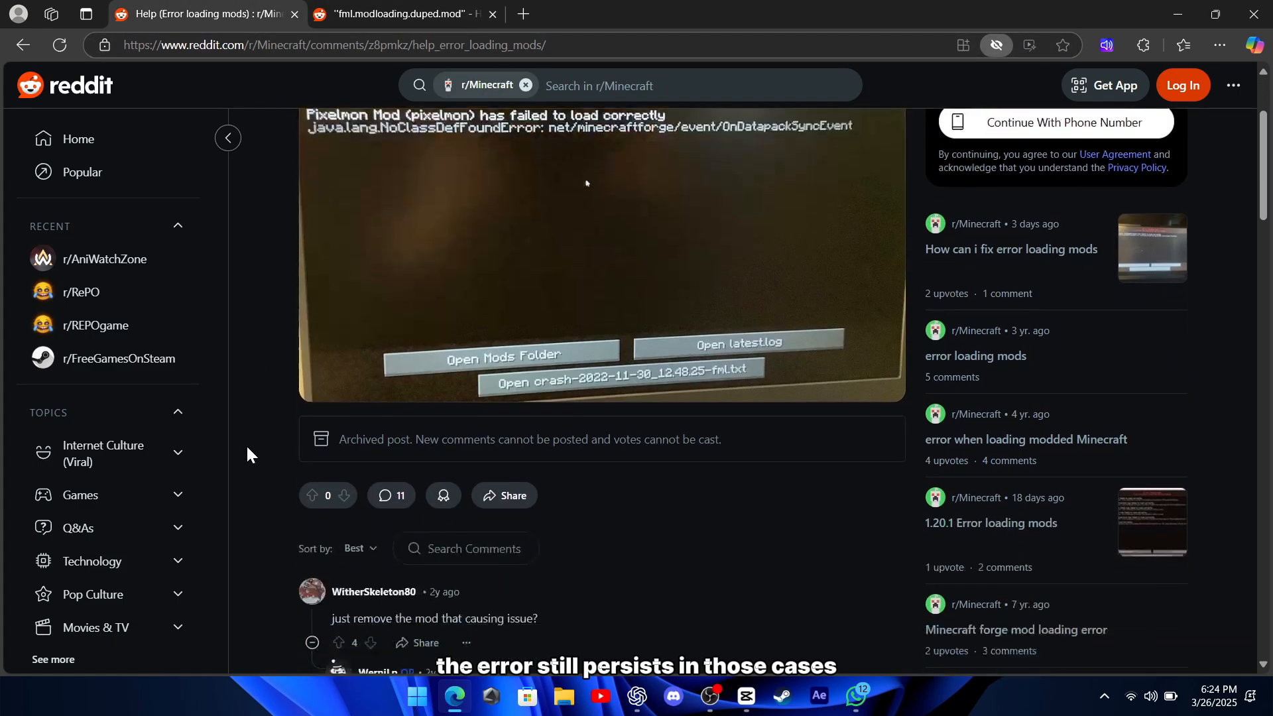
scroll("down", 3)
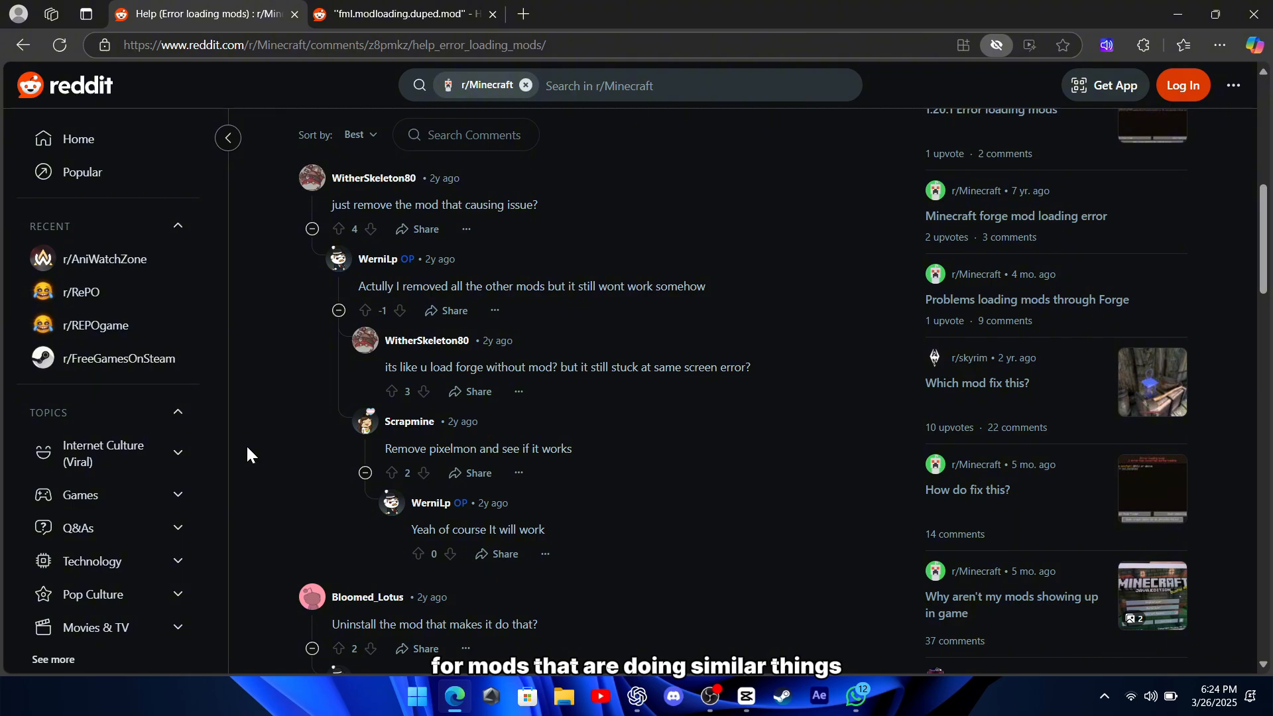
mouse_move(285, 308)
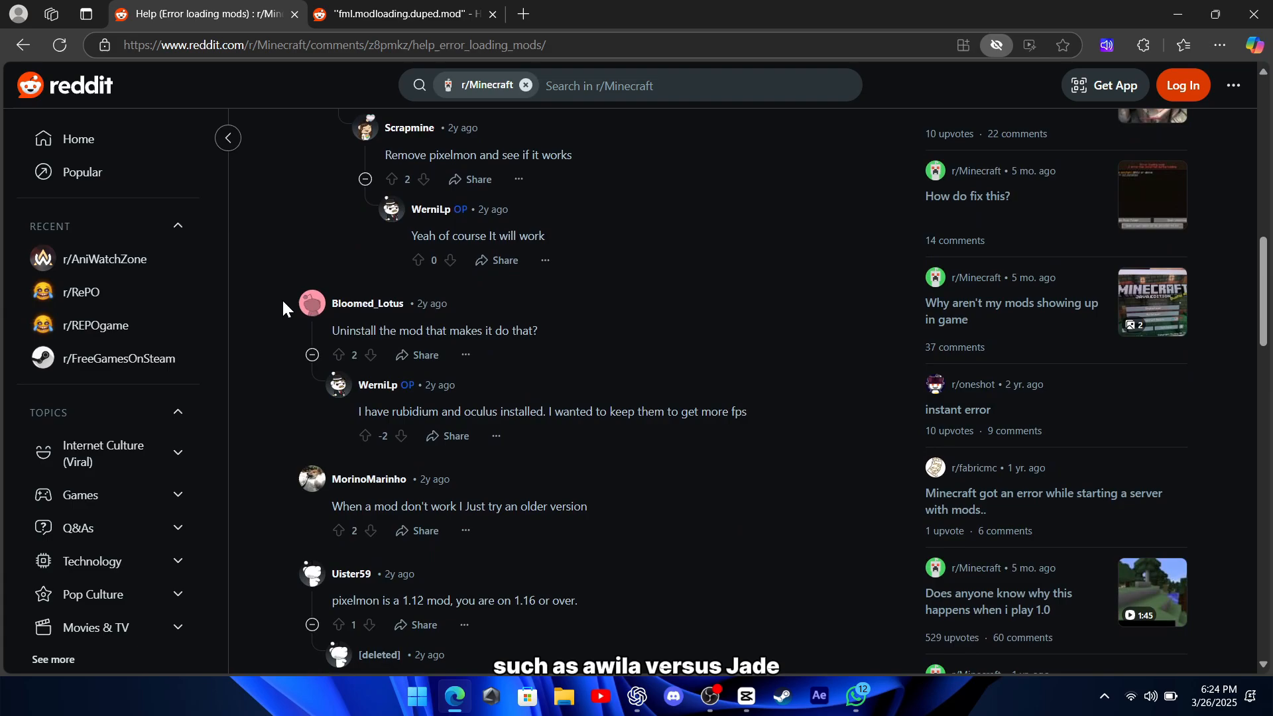
scroll("down", 3)
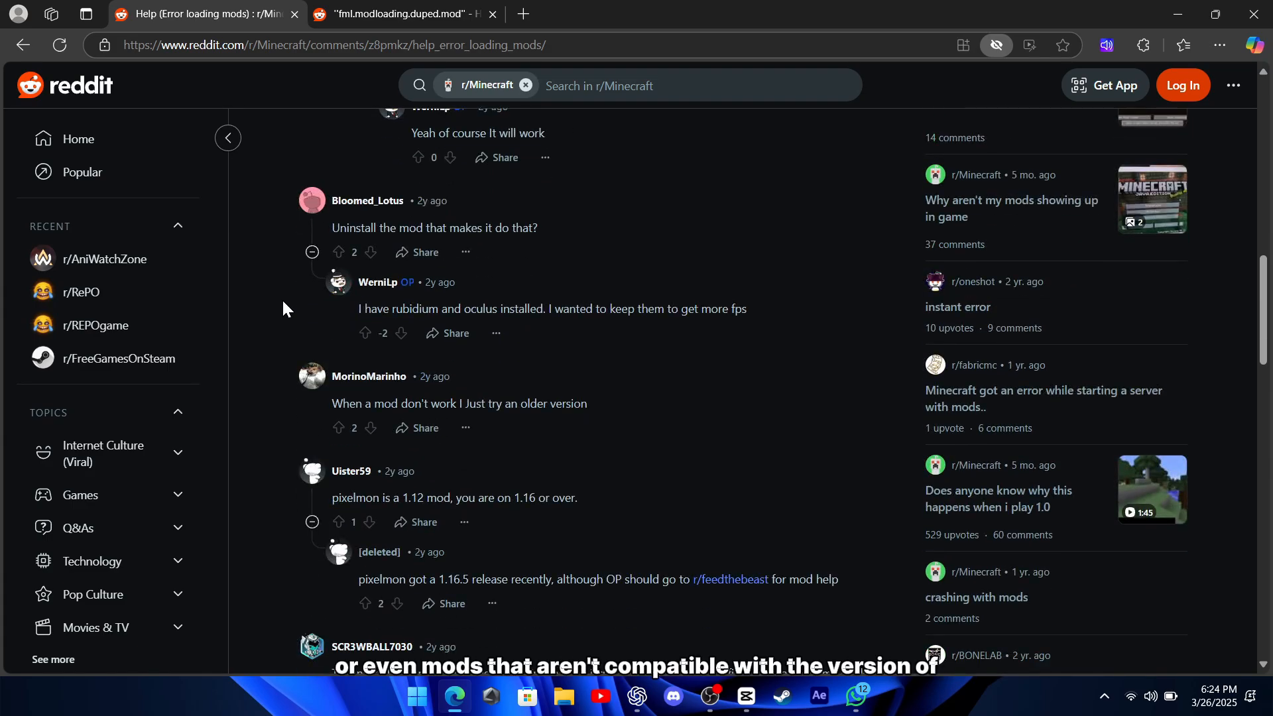
mouse_move(283, 443)
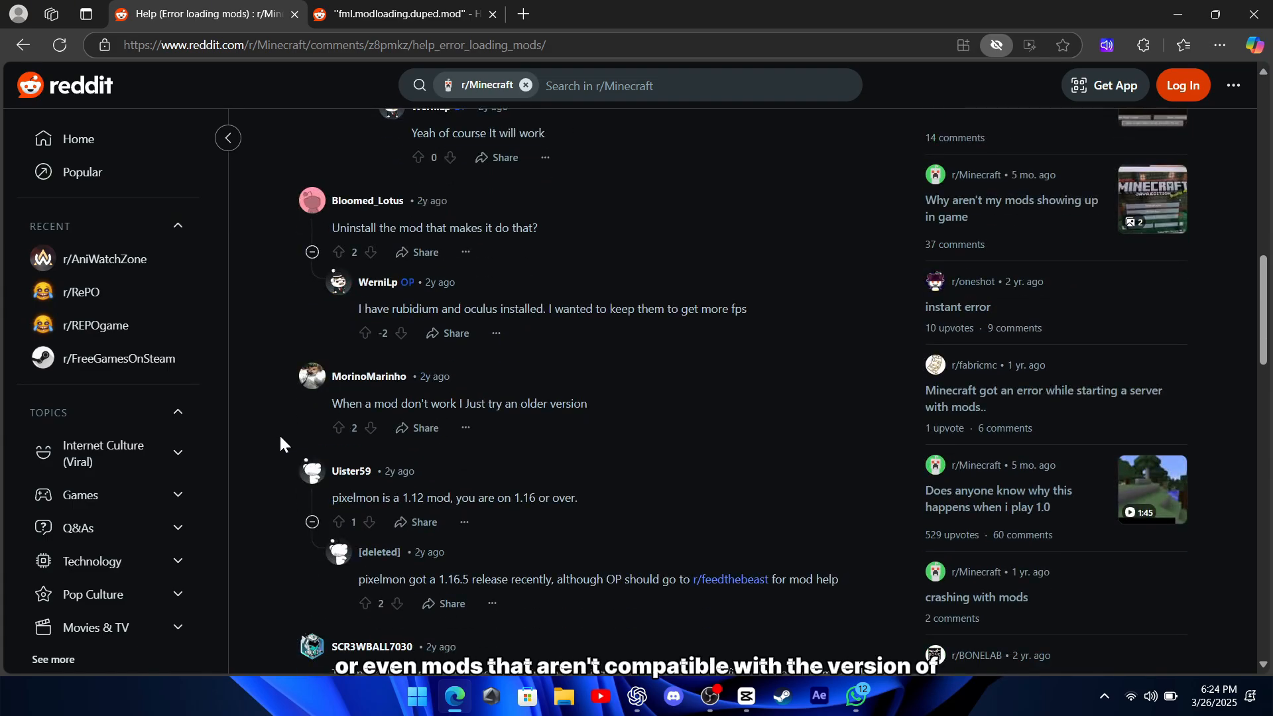
scroll("down", 3)
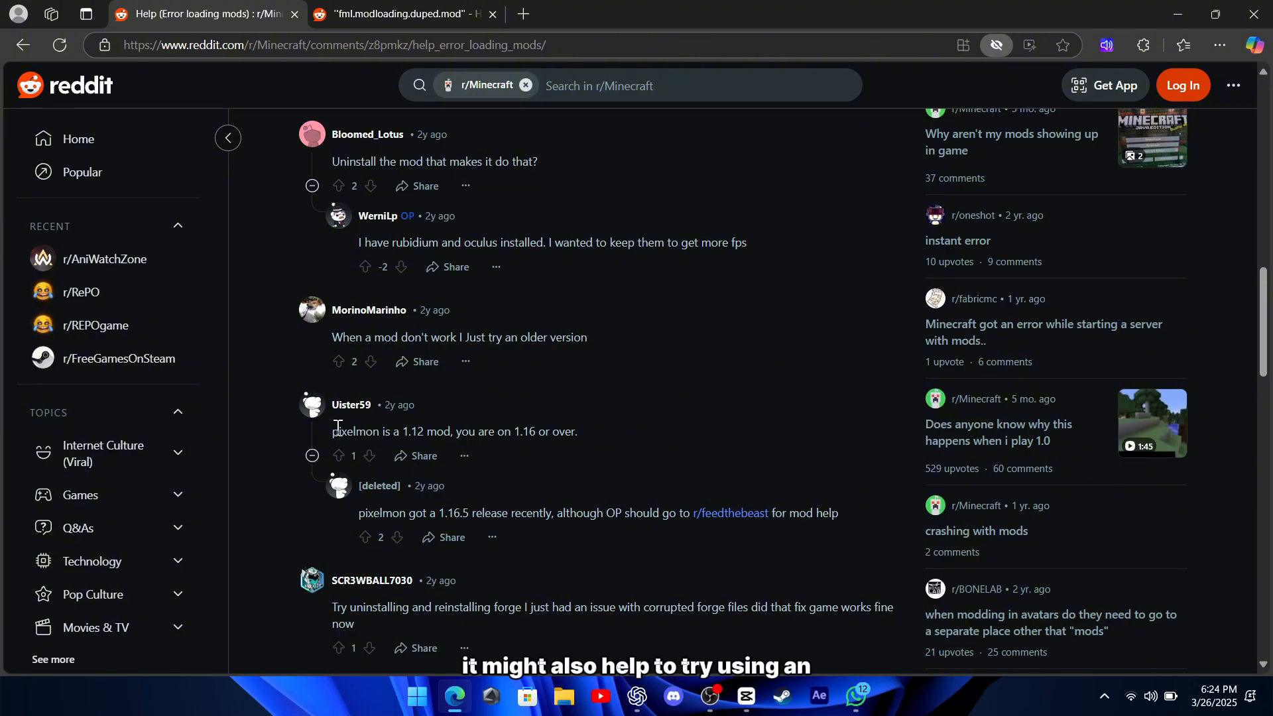